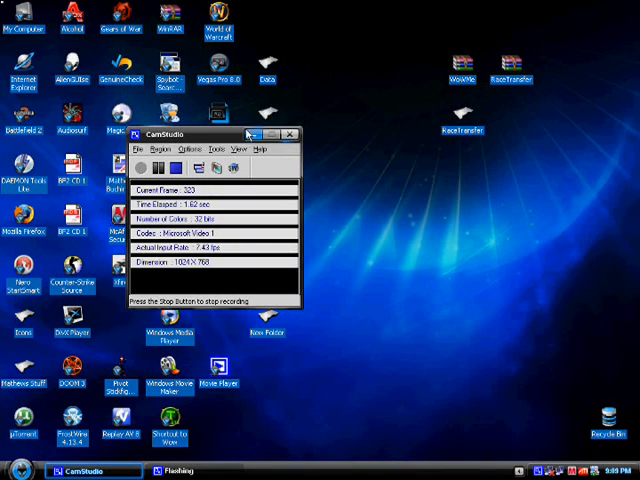
Browse to the World of Warcraft Data folder, then drag RaceTransfer to mid-desktop.
click(289, 134)
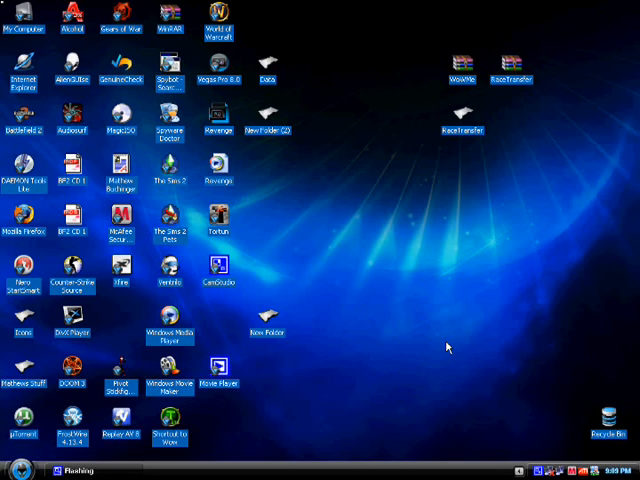
mouse_move(410, 291)
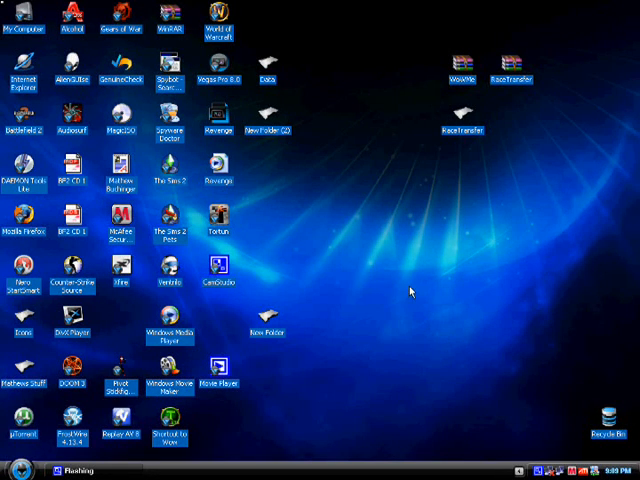
mouse_move(380, 278)
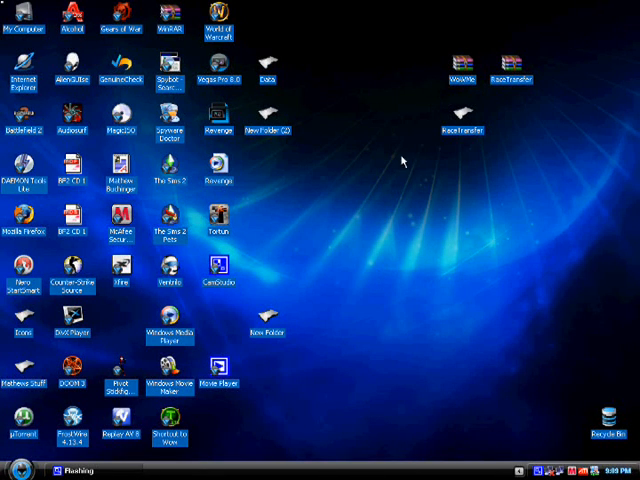
right_click(70, 322)
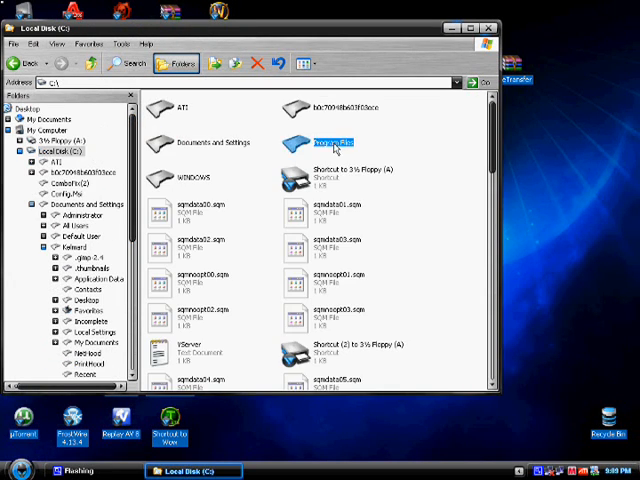
double_click(333, 142)
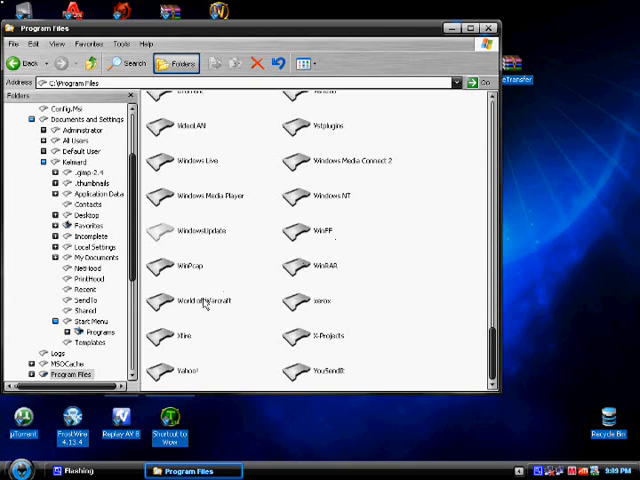
double_click(203, 301)
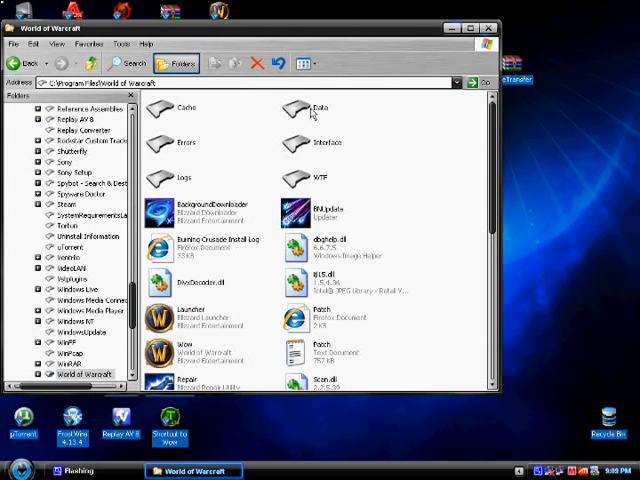
right_click(320, 108)
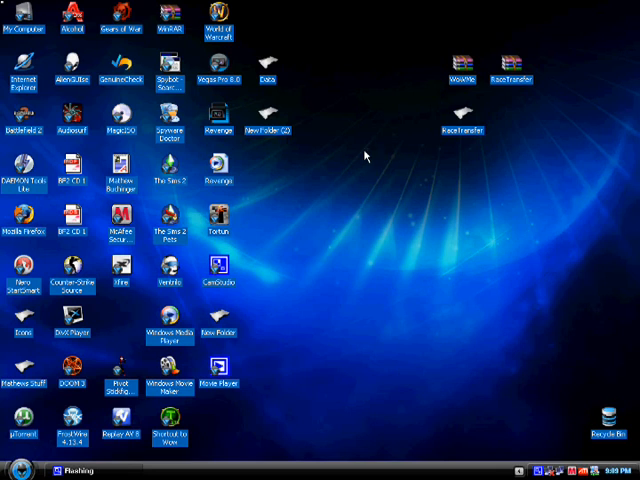
mouse_move(390, 175)
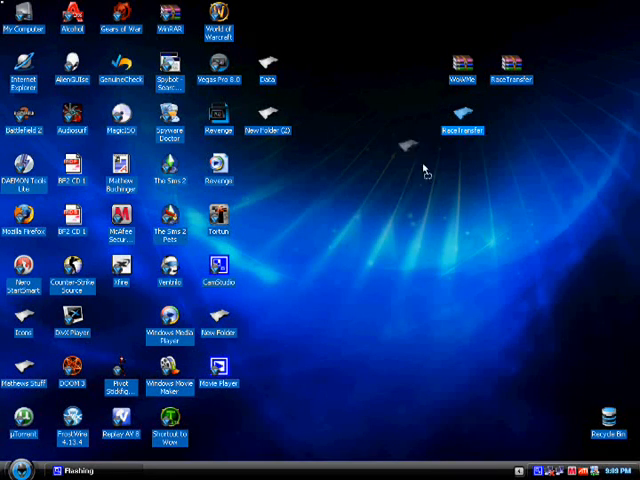
drag(463, 130, 363, 230)
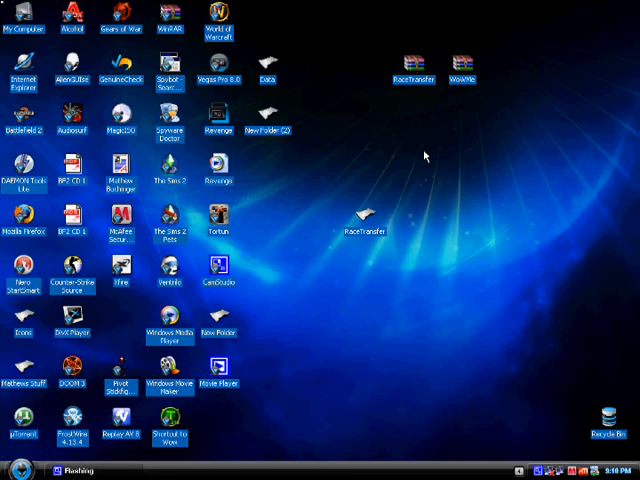
Open RaceTransfer.zip in WinRAR, dismiss the license notice, and close the archive.
double_click(363, 205)
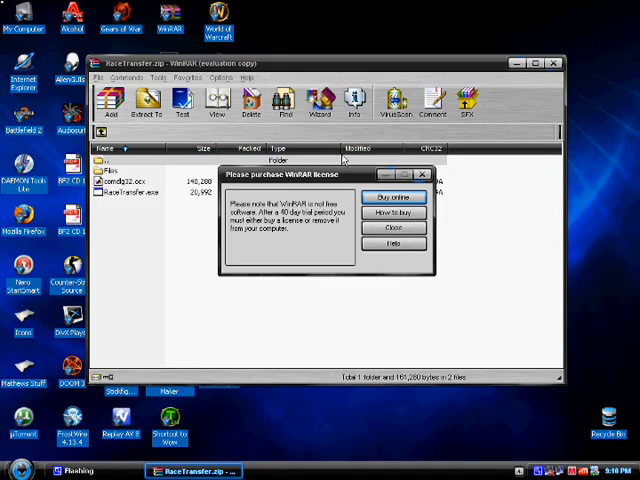
click(393, 228)
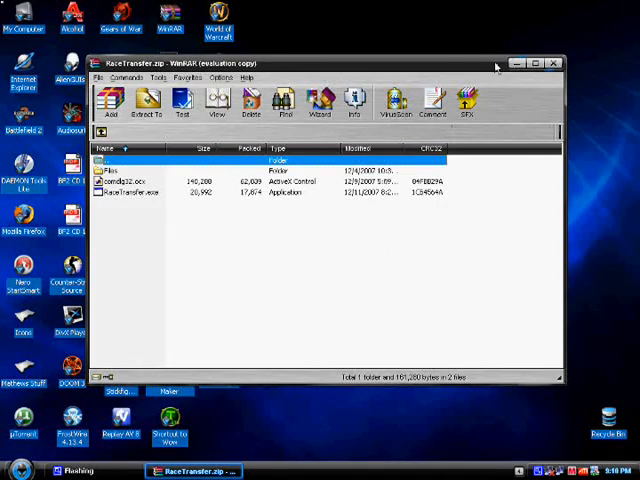
click(537, 62)
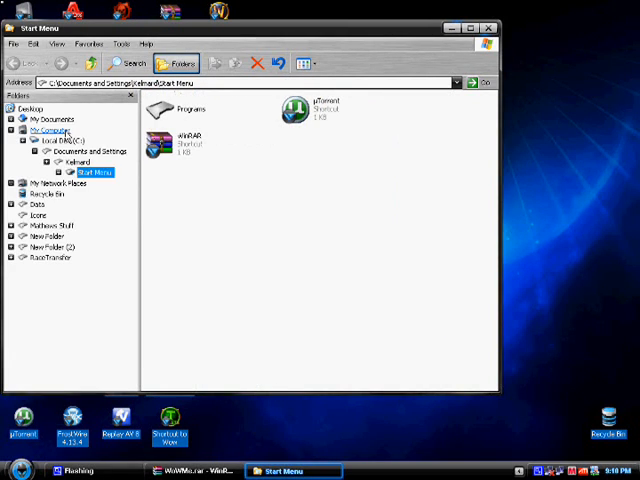
Browse to C:\Program Files\World of Warcraft and select WoWMe.dll and WoWMe.exe for extraction.
click(62, 151)
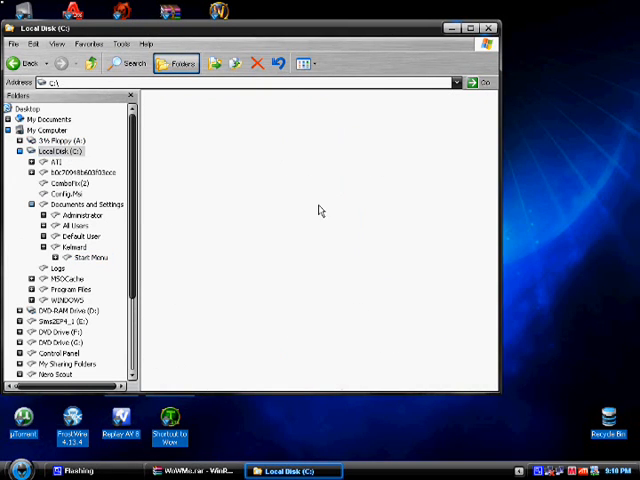
click(71, 289)
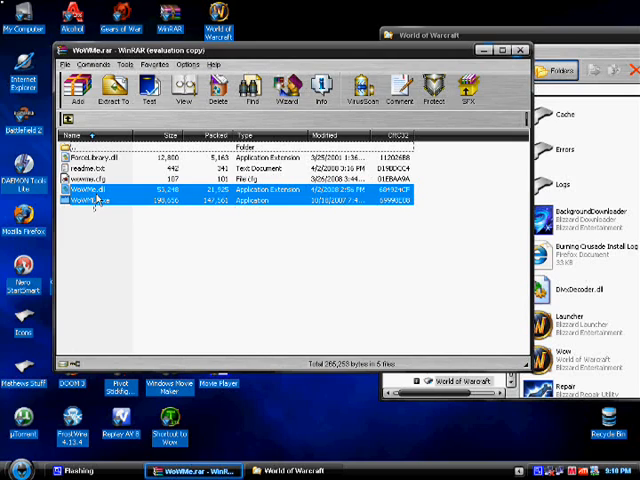
click(90, 207)
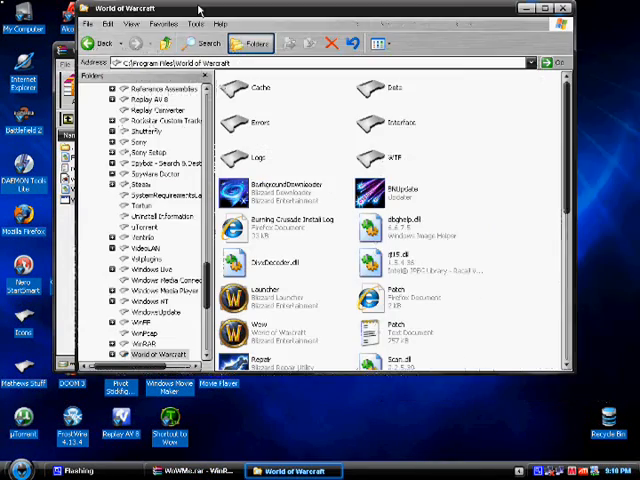
scroll(down, 3)
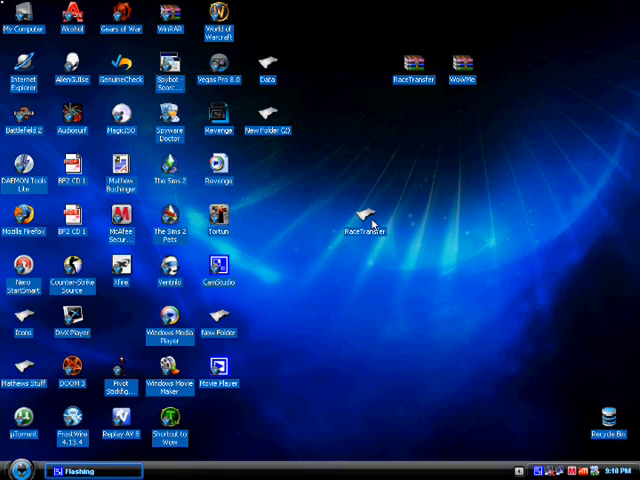
Open the desktop RaceTransfer folder and scroll its Files list down to MPQEditor.
double_click(363, 223)
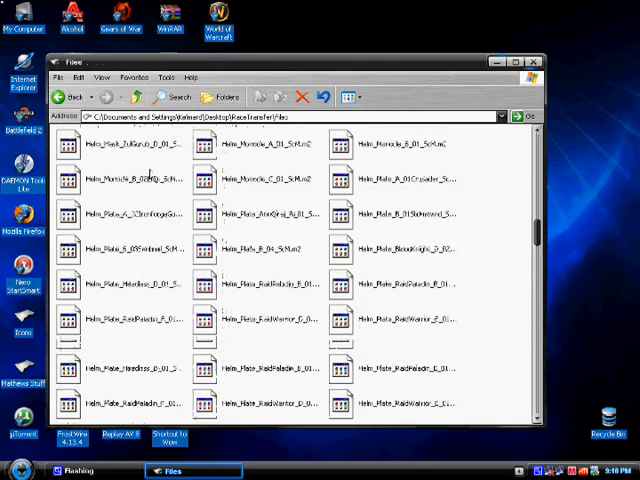
scroll(down, 3)
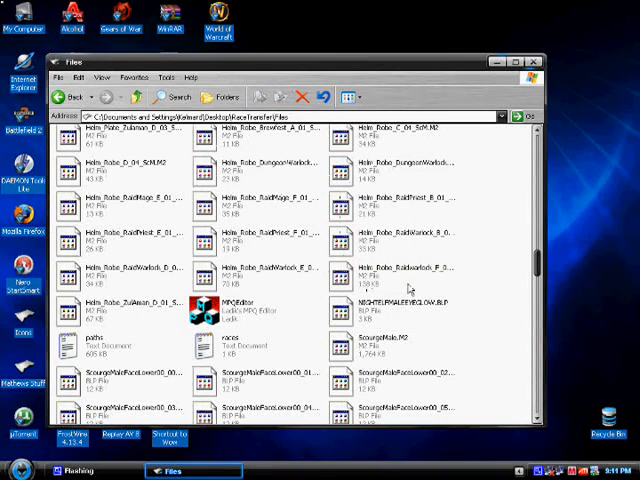
mouse_move(130, 228)
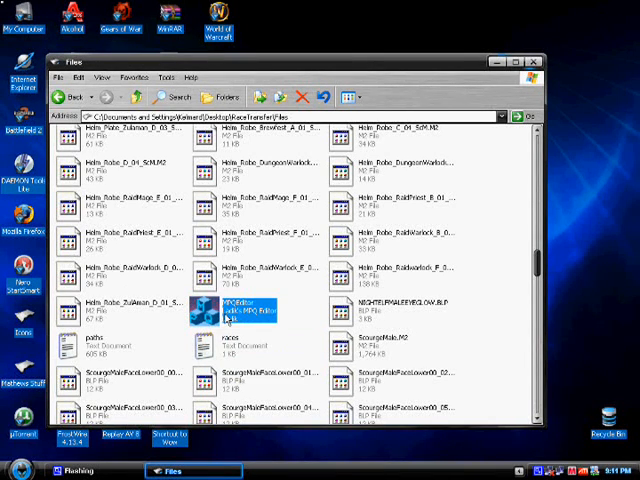
Launch Ladik's MPQ Editor and confirm the default 'Rules for adding files to MPQ'.
double_click(244, 310)
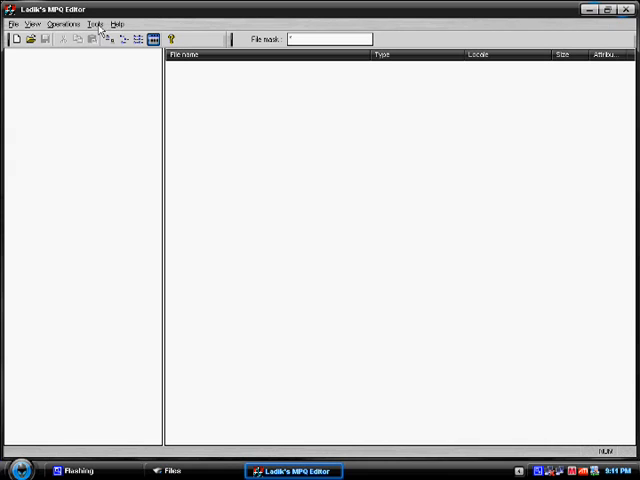
click(95, 25)
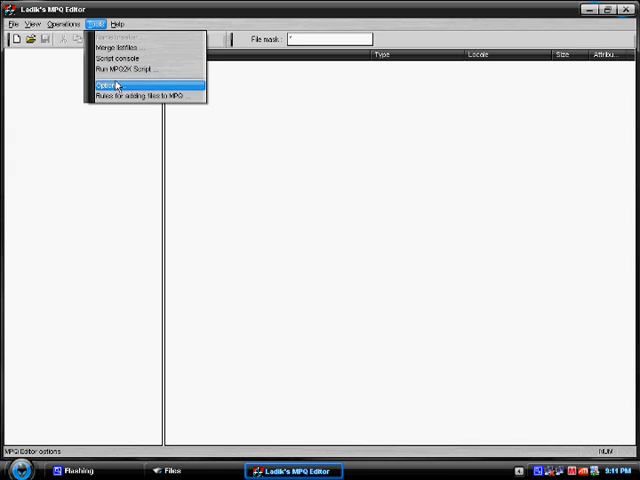
mouse_move(147, 98)
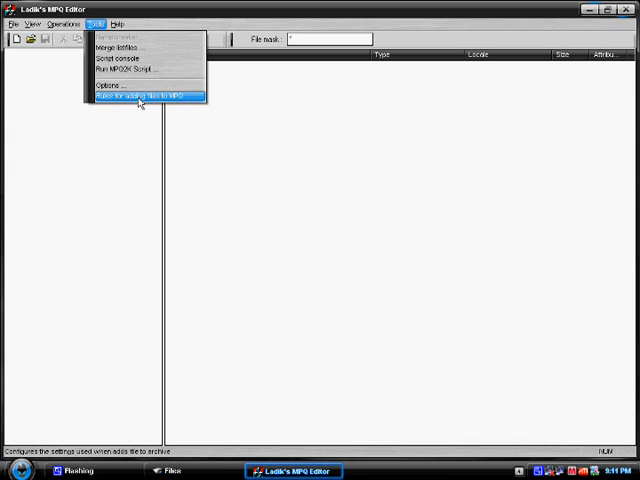
click(145, 97)
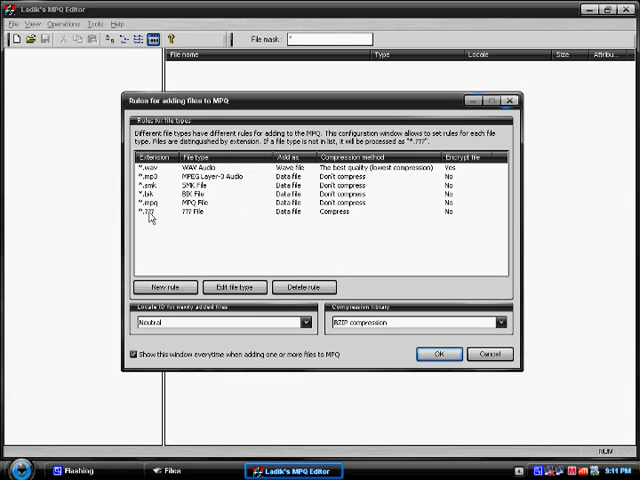
click(160, 213)
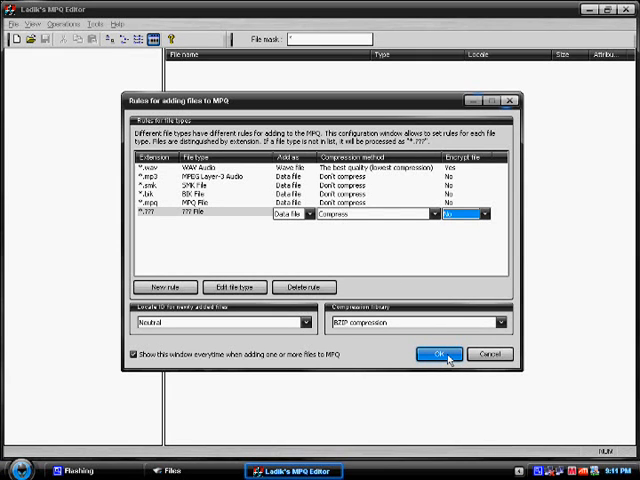
click(442, 353)
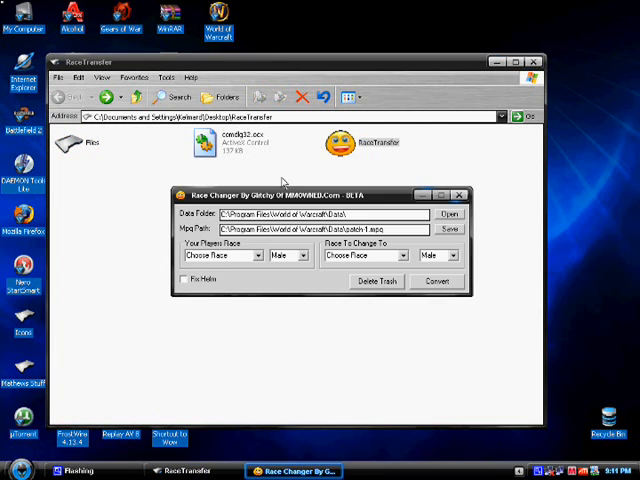
mouse_move(265, 237)
text(5)
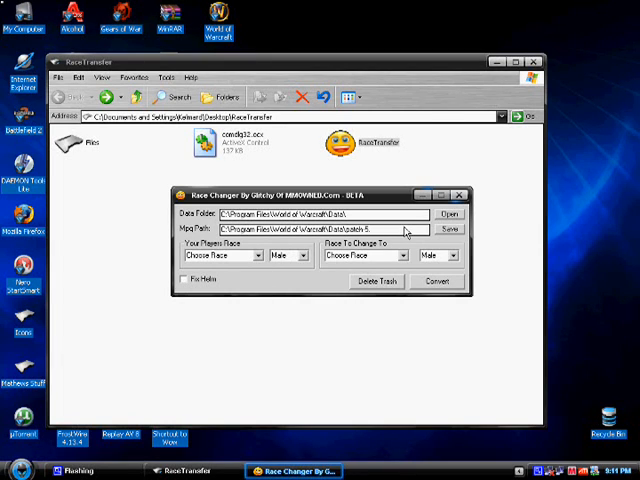
Target patch-5.MPQ and convert Gnome Male to Undead Male with Fix Helm.
text(.MPQ)
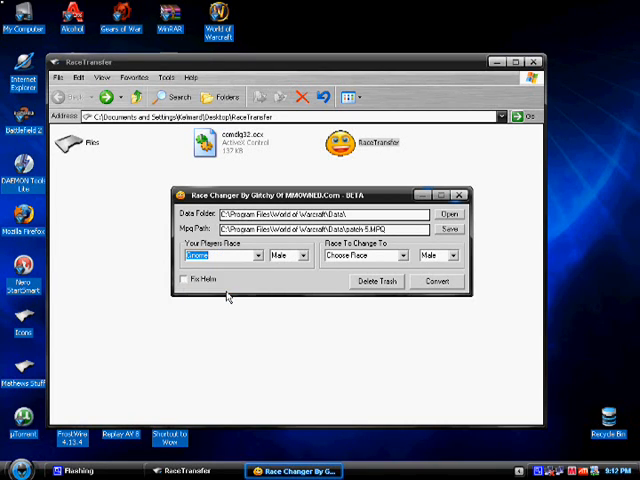
mouse_move(310, 270)
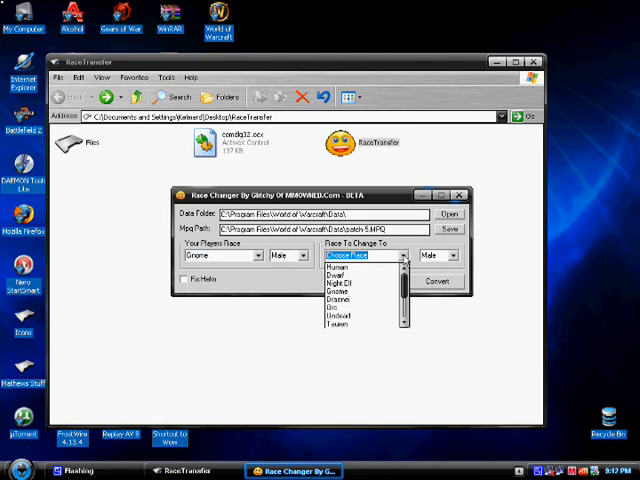
scroll(down, 3)
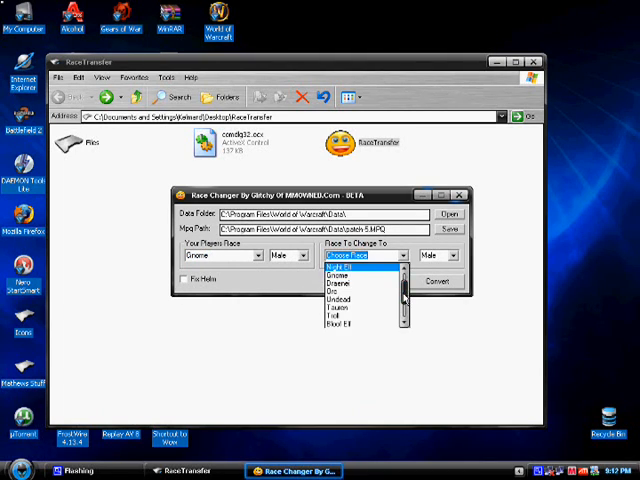
click(338, 300)
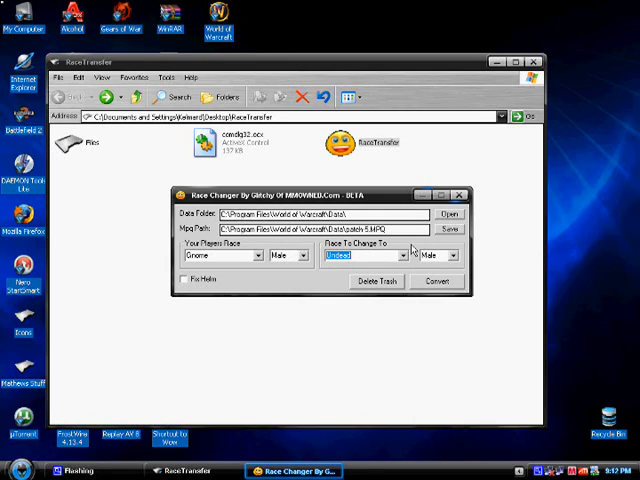
click(185, 279)
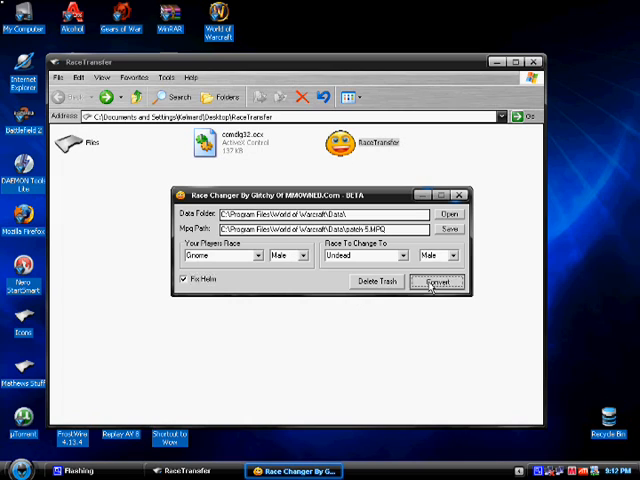
click(437, 281)
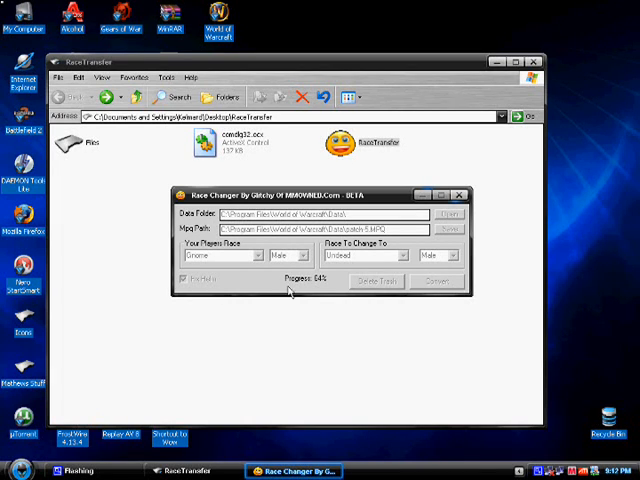
mouse_move(318, 293)
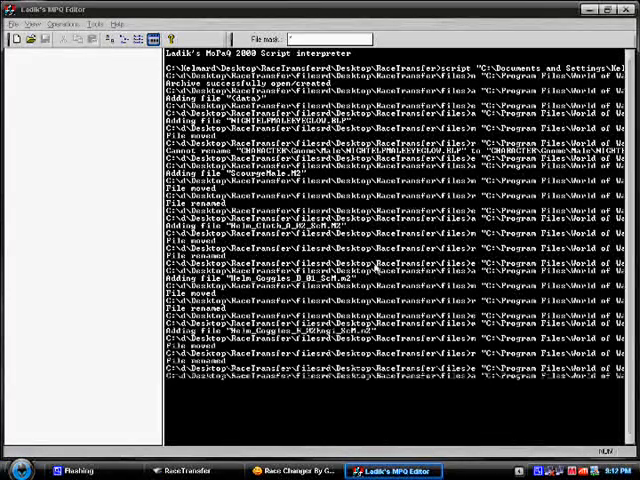
Scroll the script interpreter log as it adds and renames the model files.
scroll(down, 3)
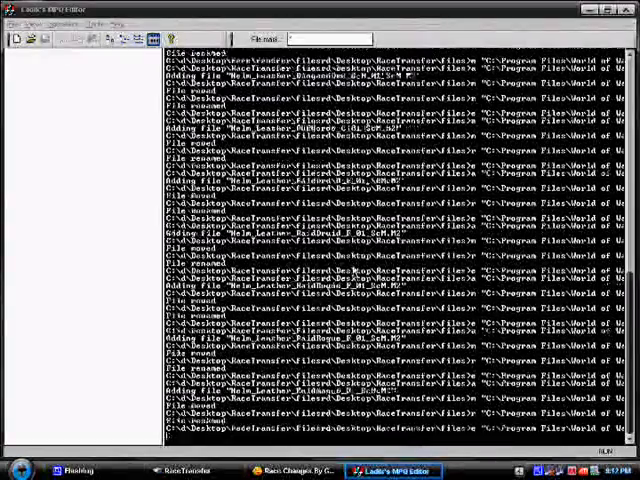
scroll(down, 3)
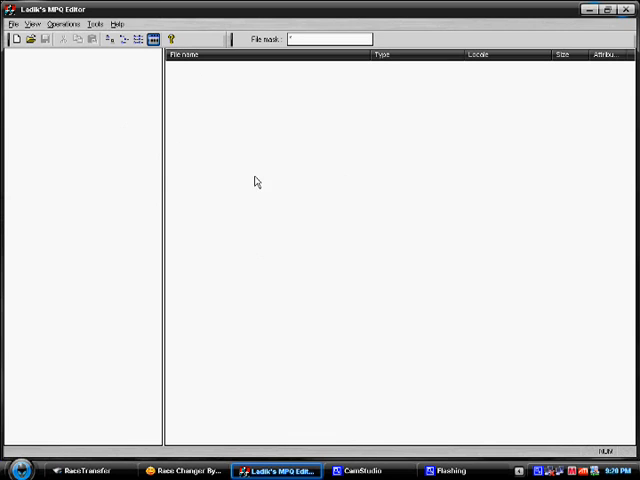
mouse_move(450, 253)
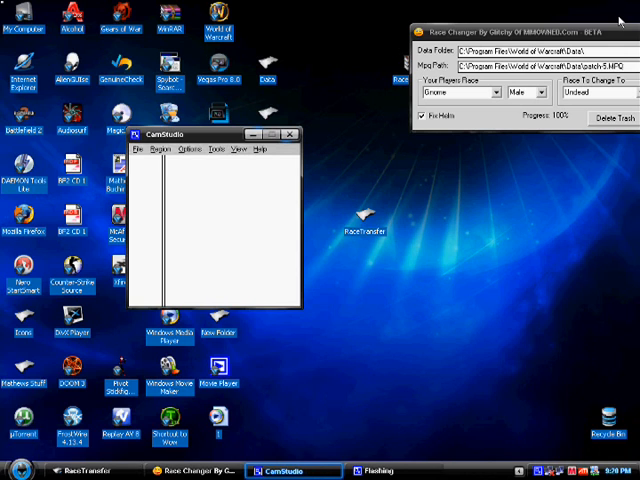
With progress at 100%, open the Folders tree to reach WoW's Data folder.
click(143, 167)
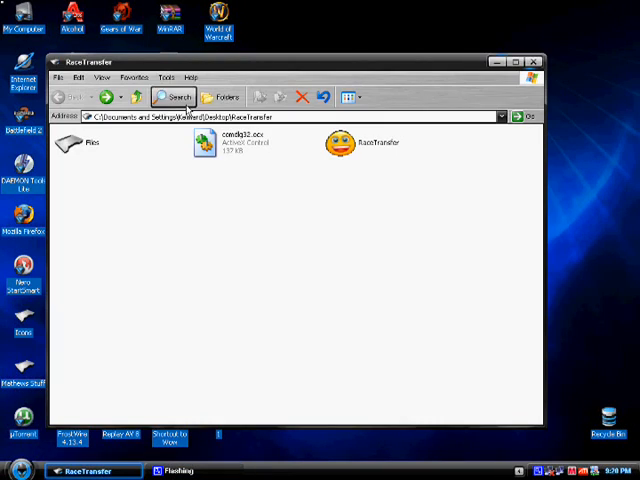
click(533, 61)
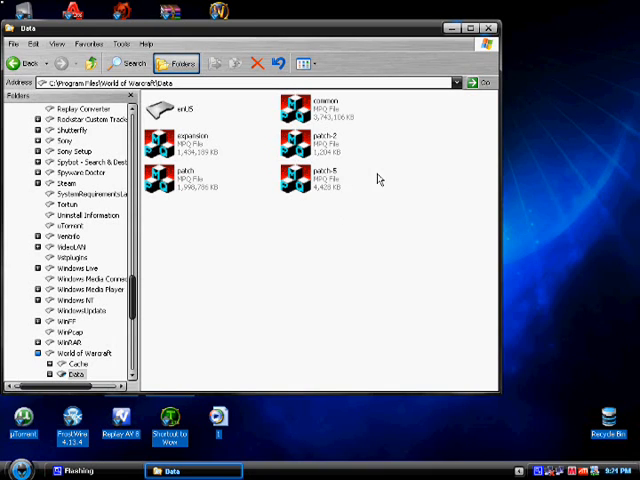
mouse_move(410, 75)
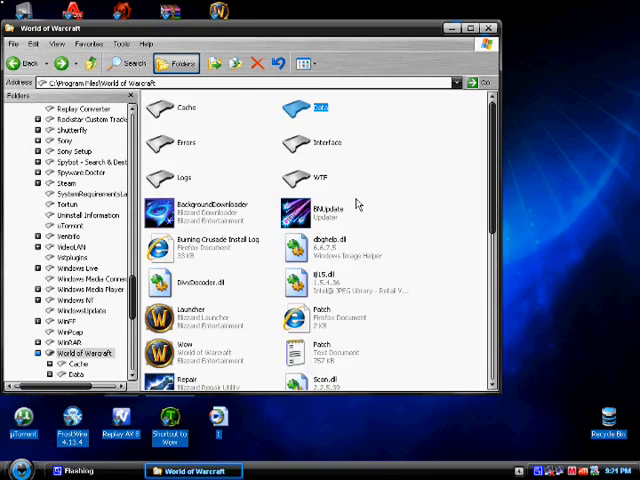
Scroll the World of Warcraft game folder and select the WoWME file.
scroll(down, 3)
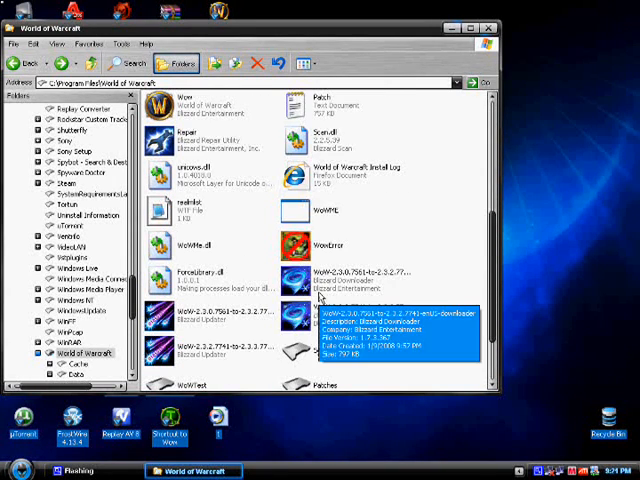
mouse_move(300, 215)
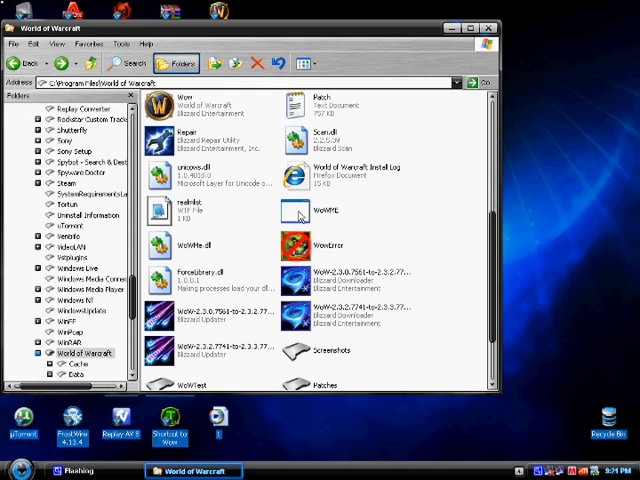
click(325, 210)
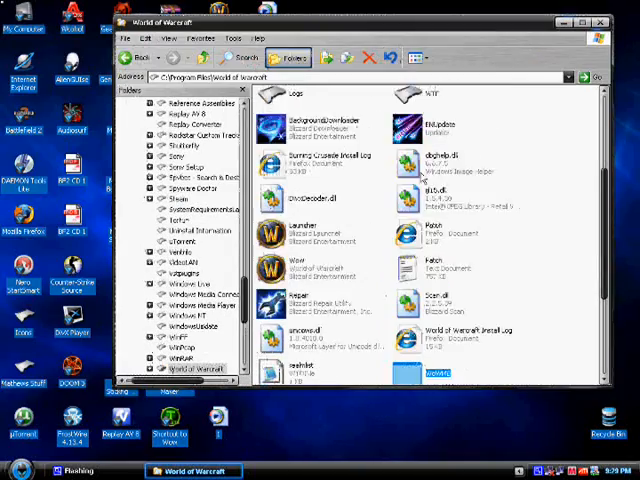
scroll(up, 3)
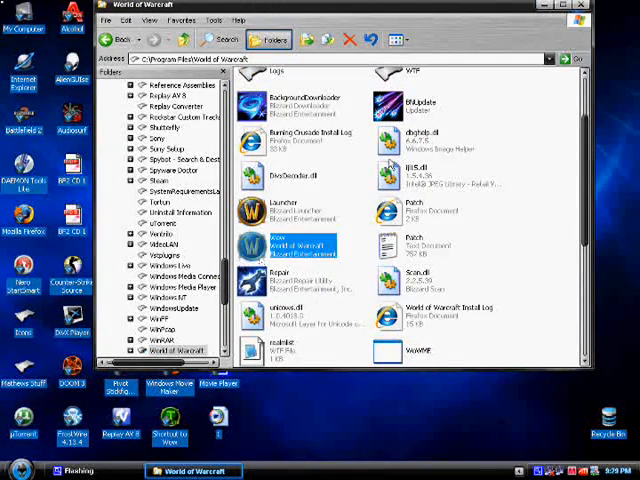
scroll(down, 3)
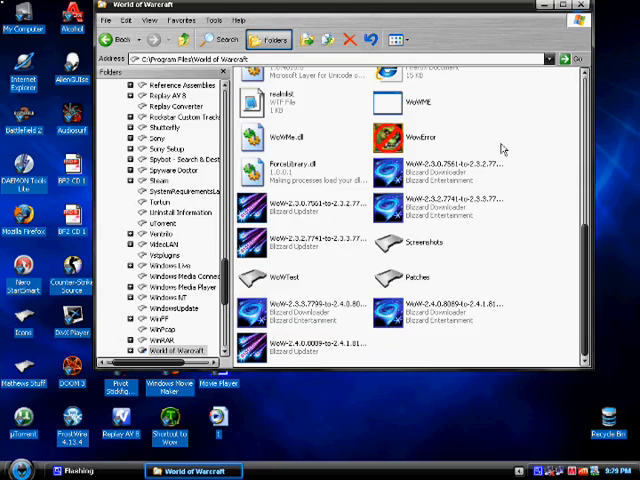
scroll(up, 3)
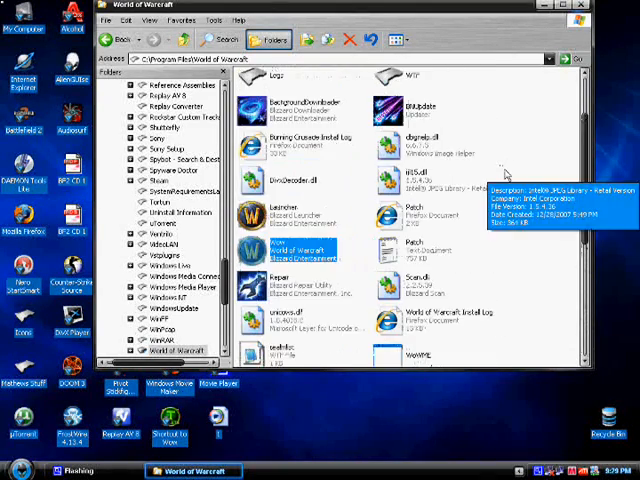
scroll(up, 3)
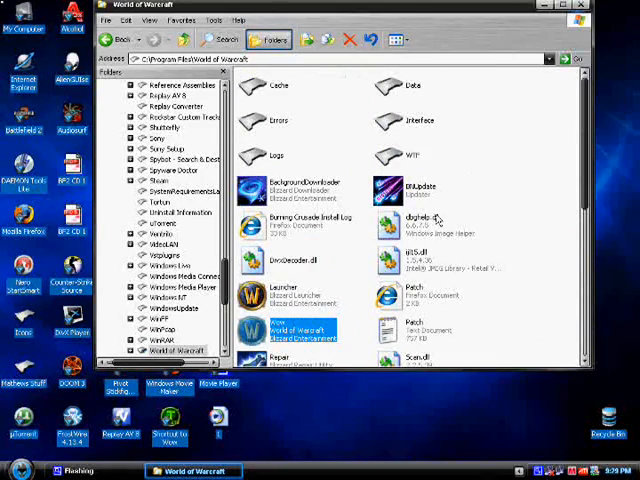